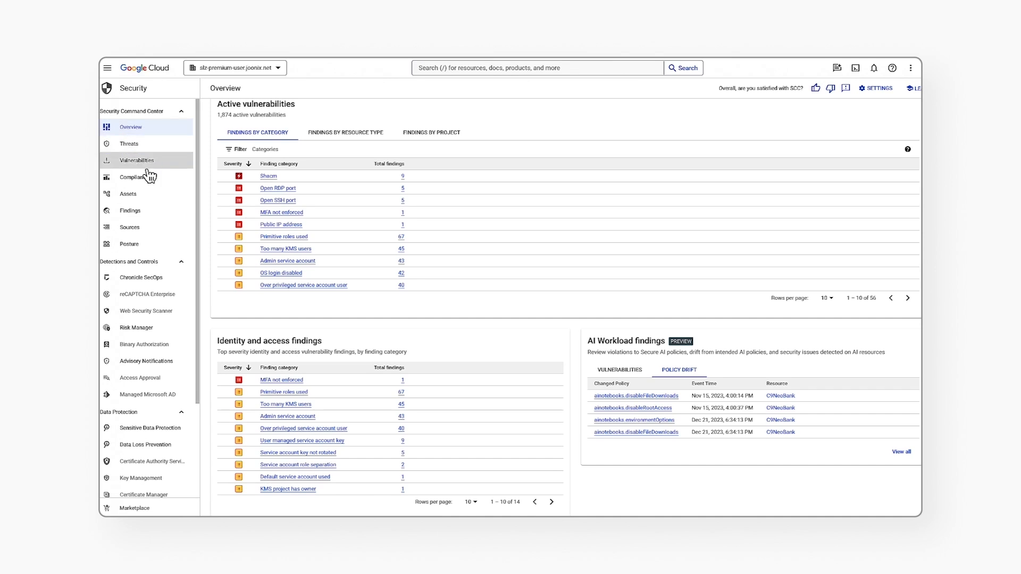
mouse_move(151, 248)
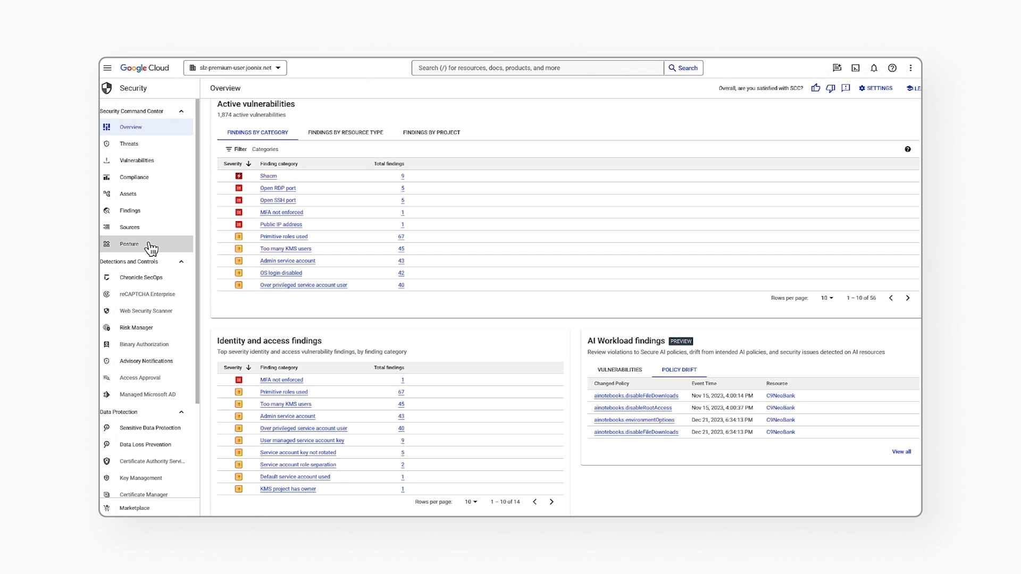
Go to the Security Posture page listing the preconfigured policy-set templates.
click(129, 244)
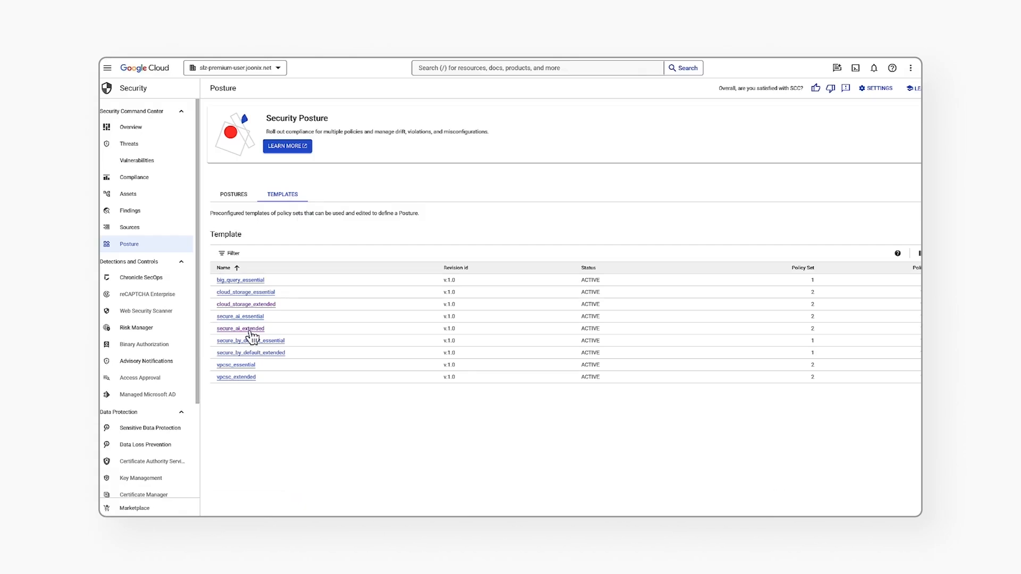
Review the secure_ai_extended template's policy sets down to its detective CMEK key policies.
click(241, 328)
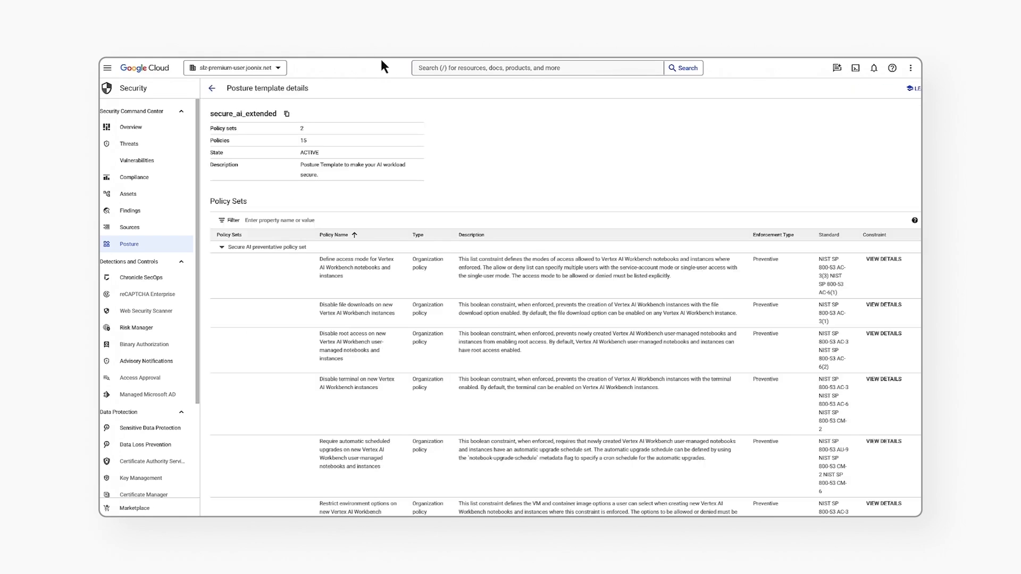
mouse_move(298, 186)
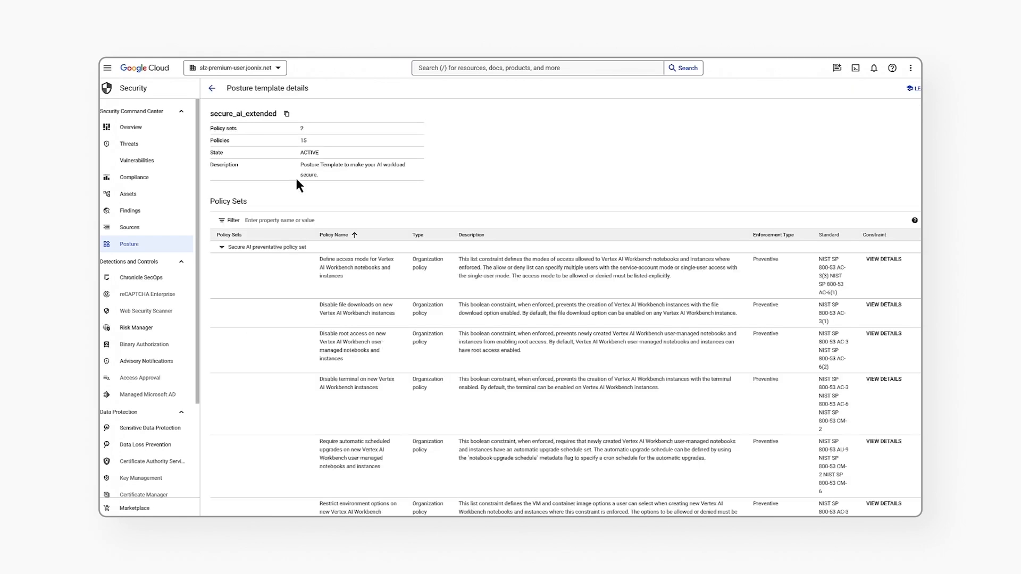
mouse_move(249, 249)
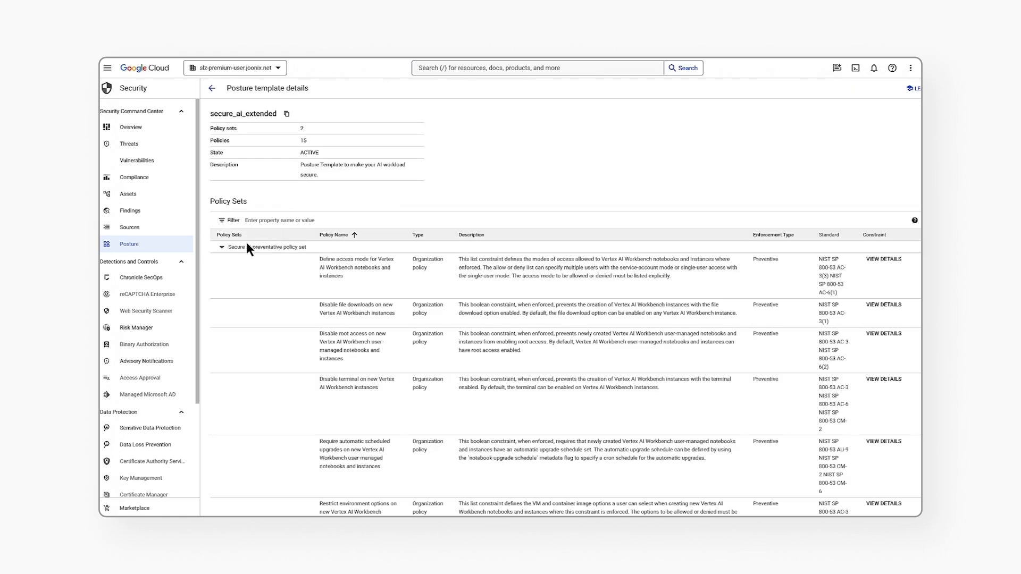
mouse_move(338, 291)
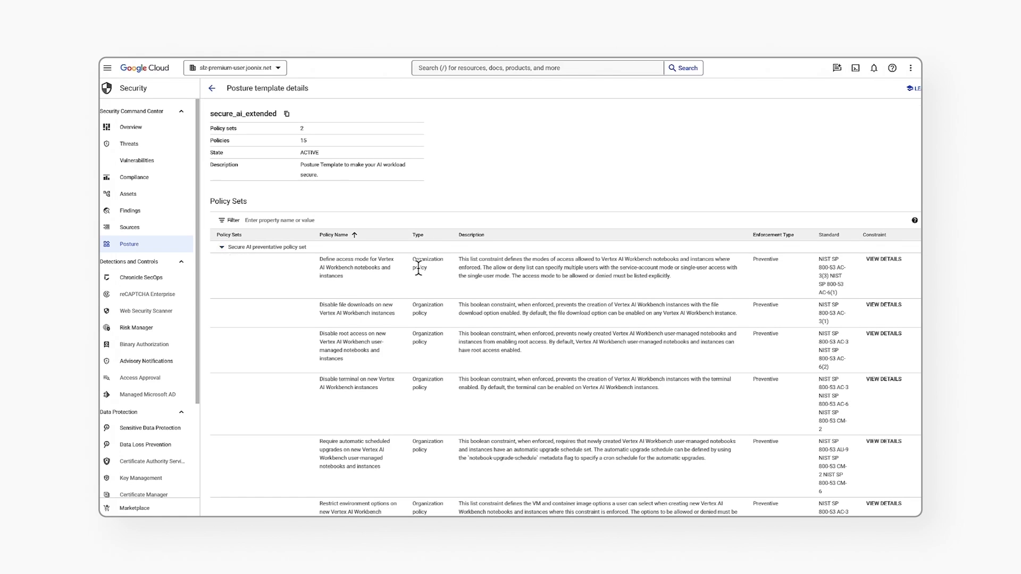
scroll(down, 3)
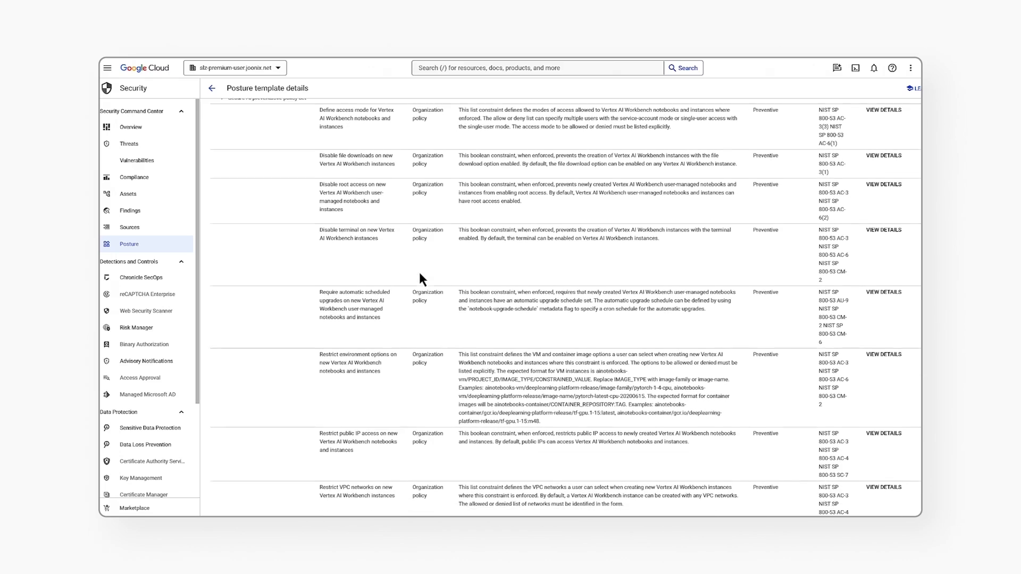
scroll(down, 3)
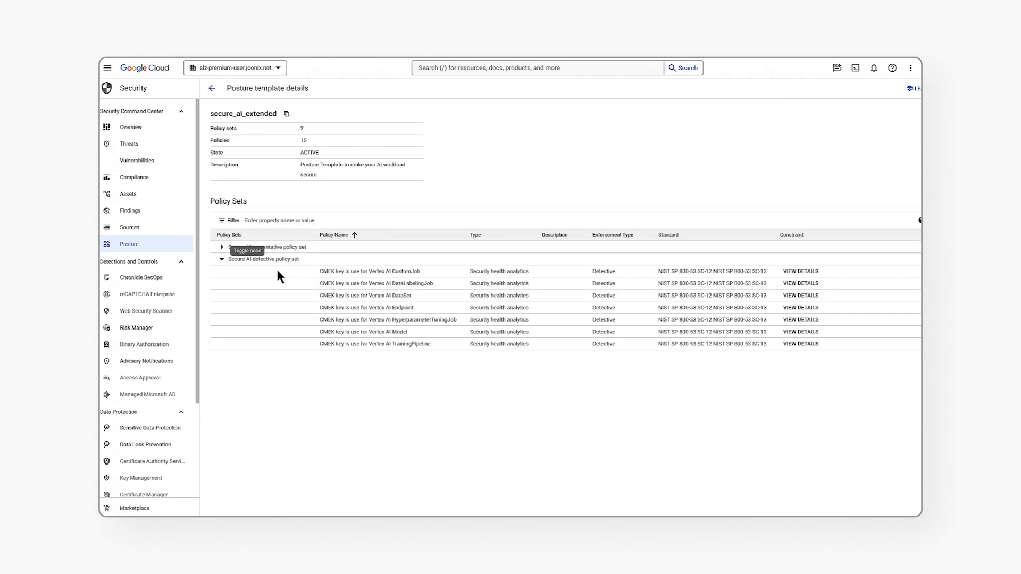
mouse_move(381, 373)
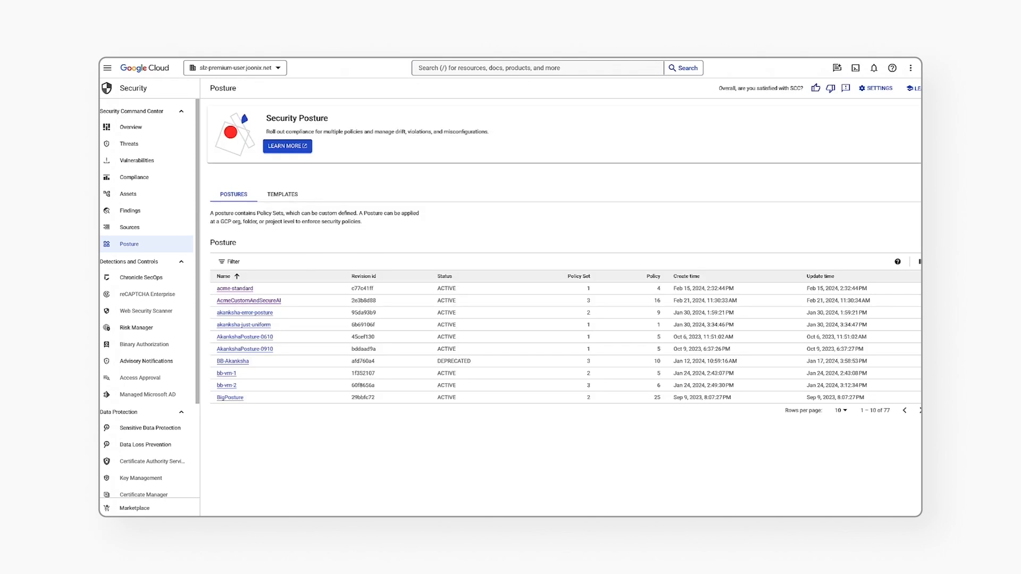
mouse_move(273, 308)
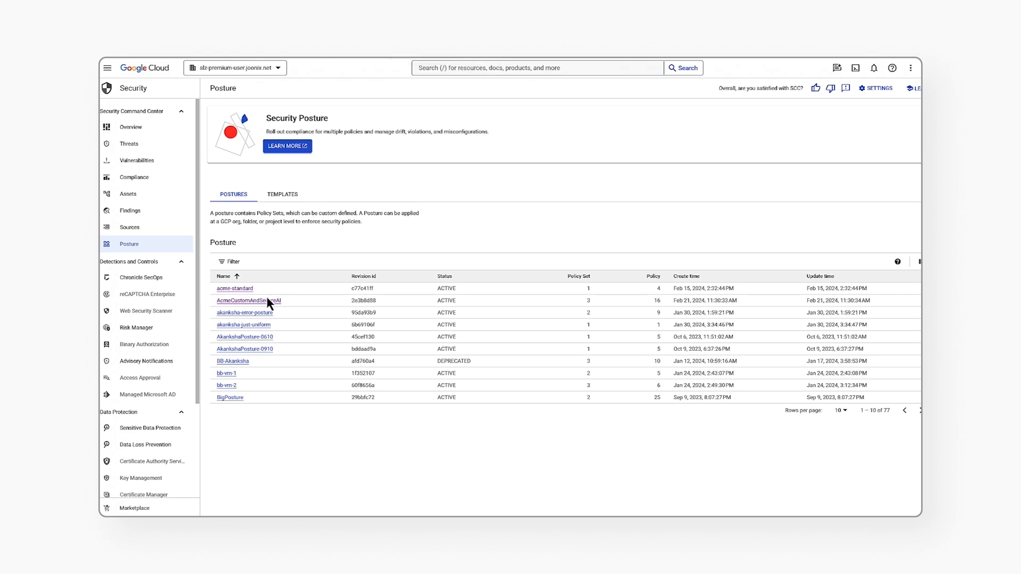
View the AcmeCustomAndSecureAI posture details with its ACME custom policy set of four policies.
click(249, 300)
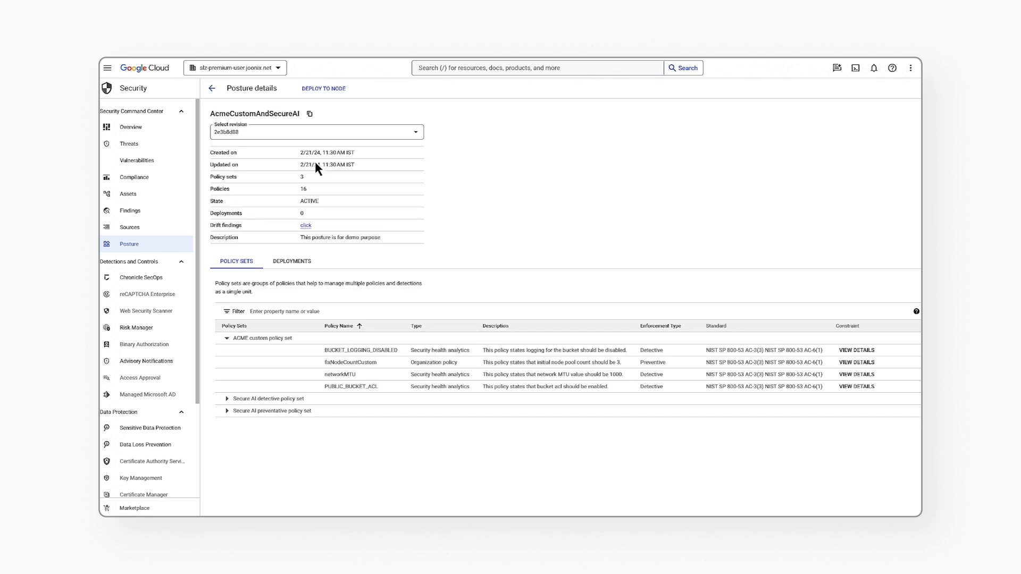
mouse_move(324, 88)
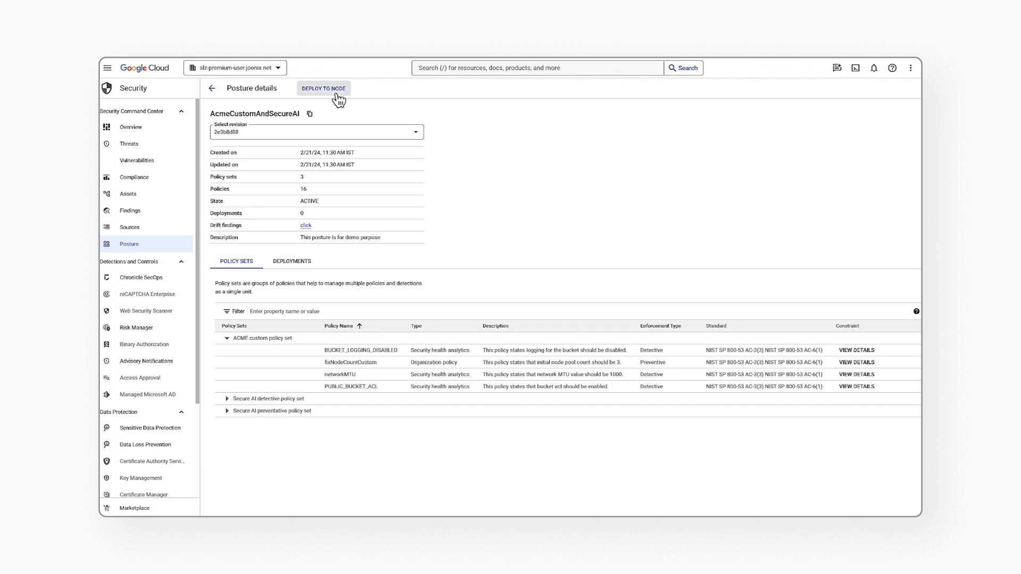
Begin deploying the posture and expand the pso folder to pick a target project.
click(323, 89)
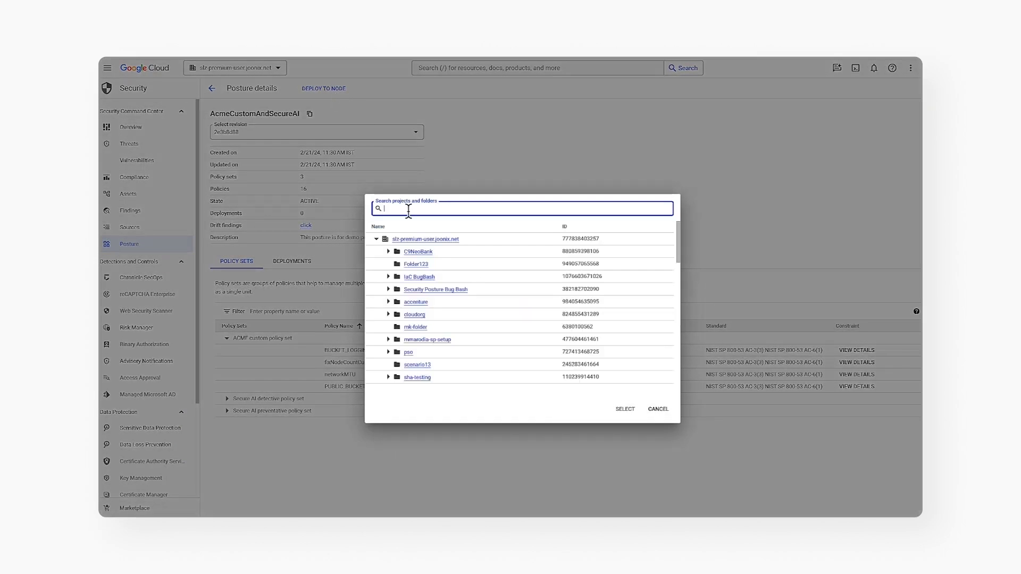
mouse_move(407, 352)
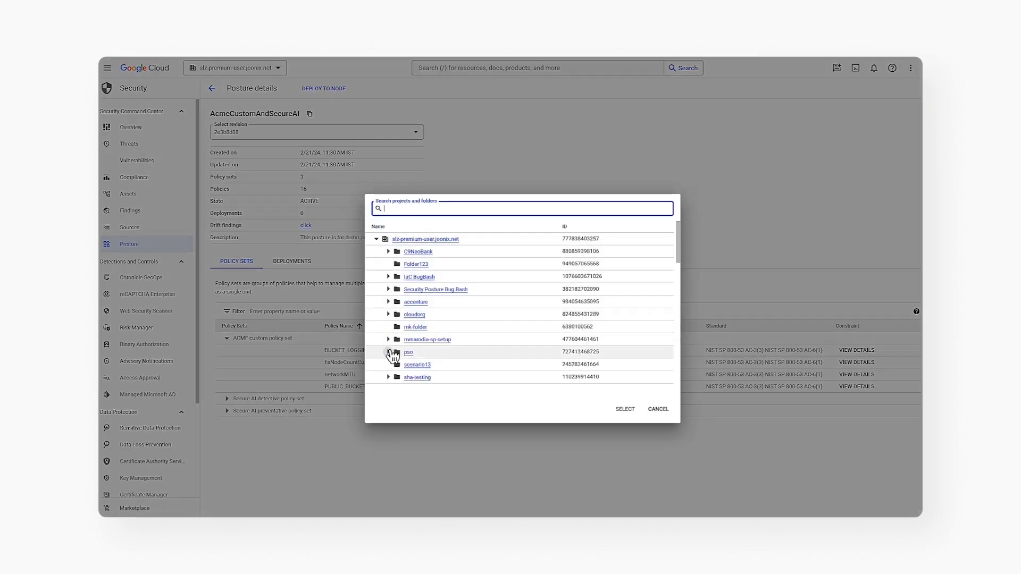
click(389, 352)
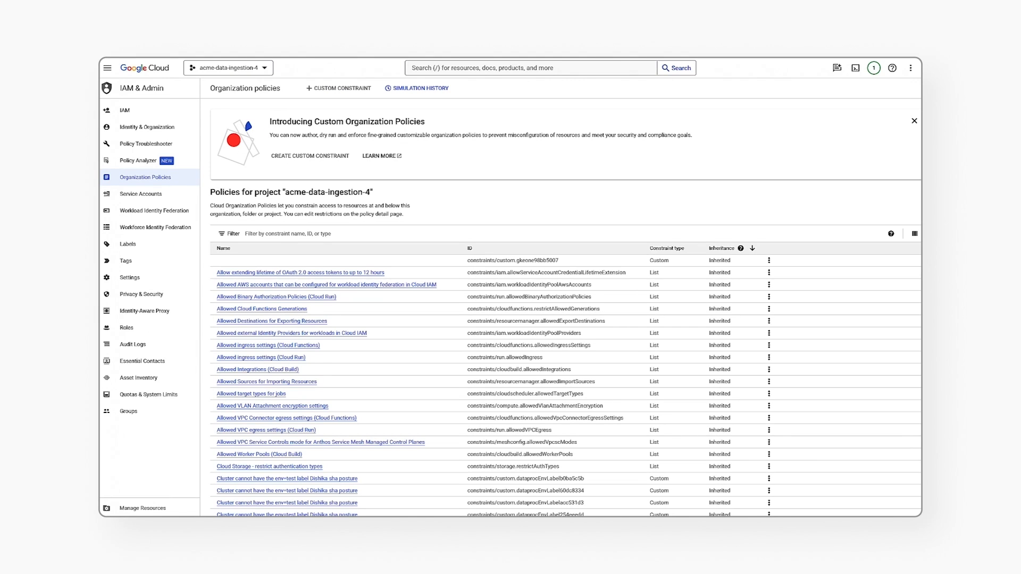
mouse_move(221, 225)
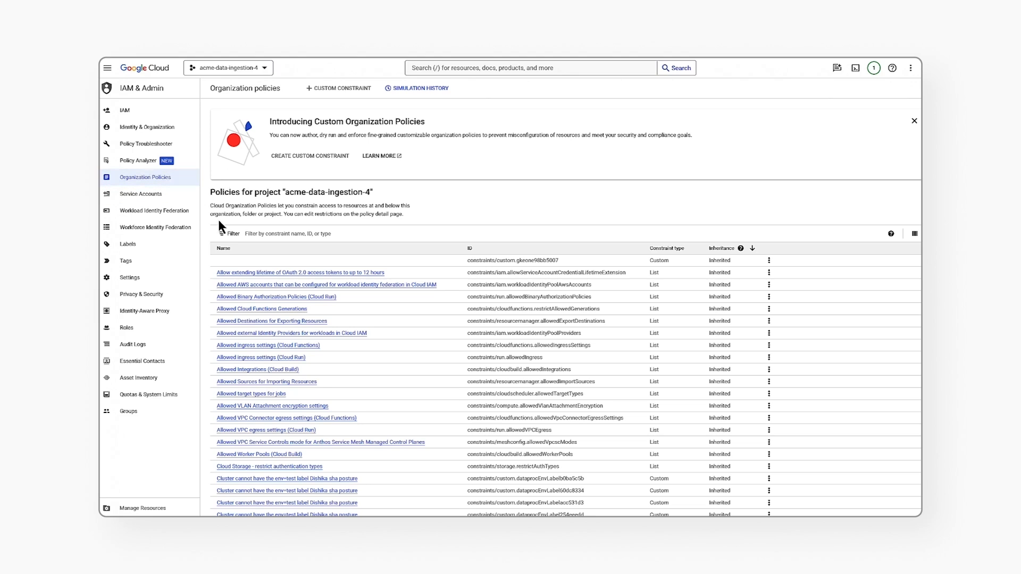
mouse_move(727, 249)
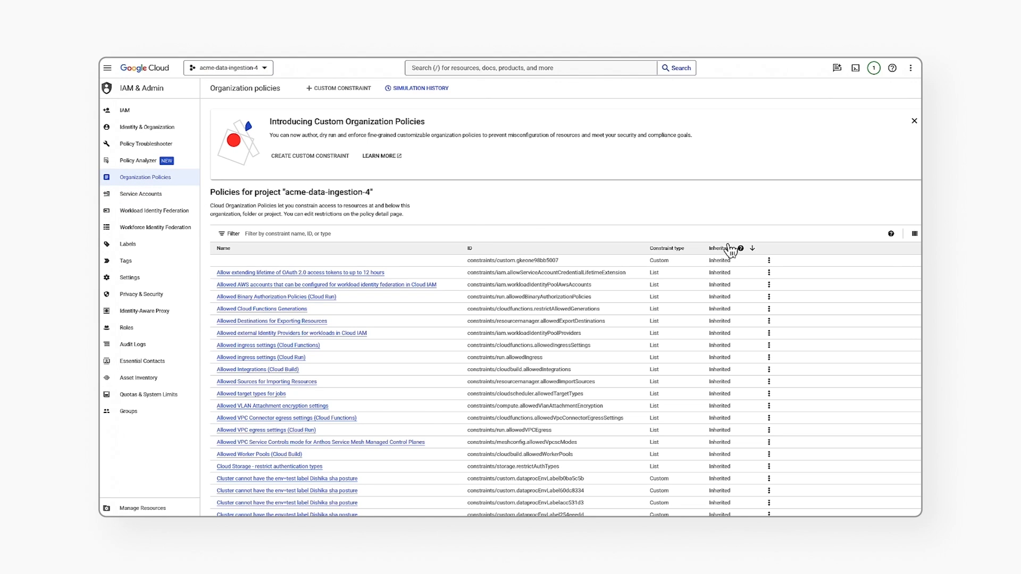
Set the fixedNodeCount policy rule to Enforcement Off and apply it to the project.
click(713, 248)
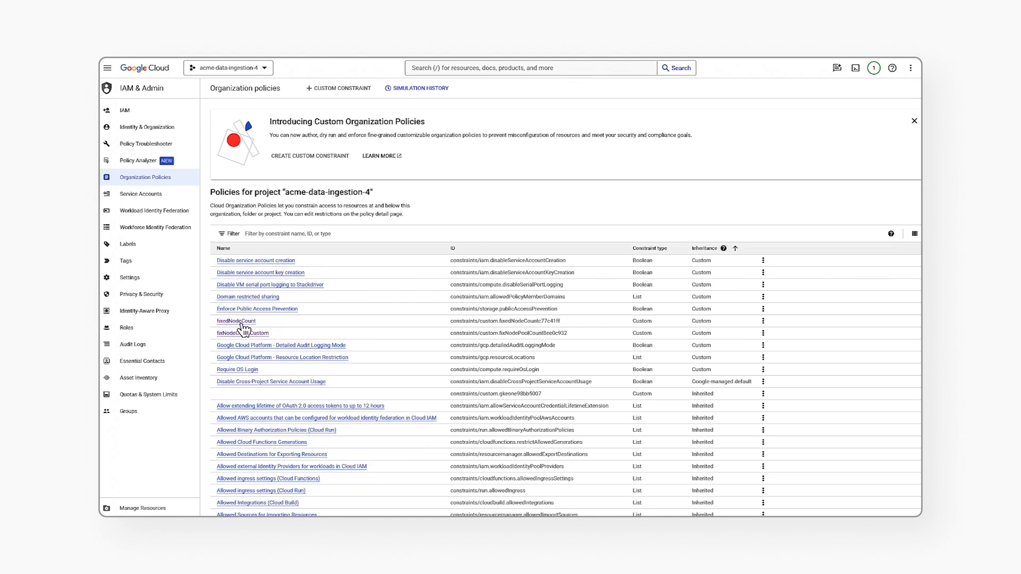
click(236, 320)
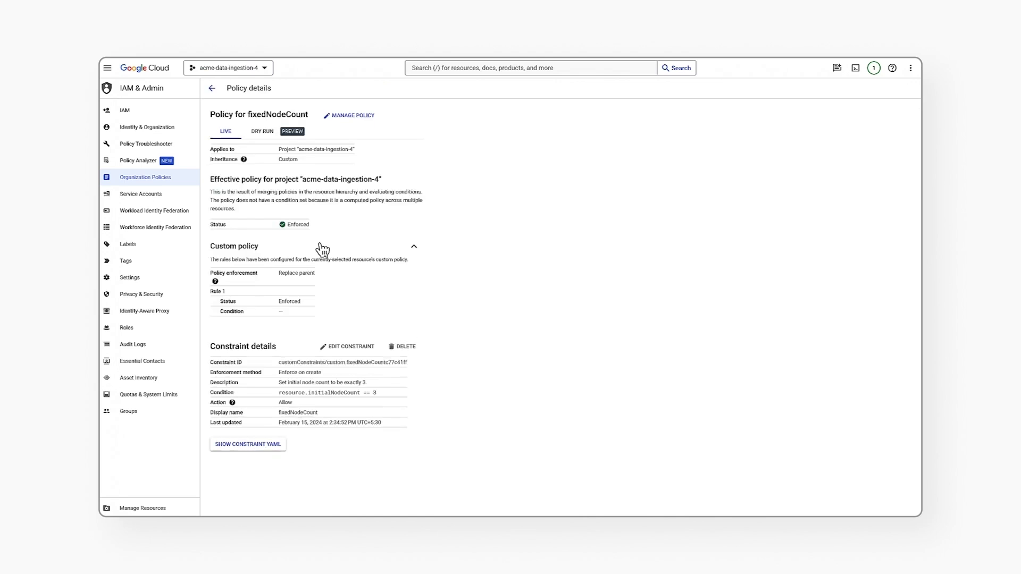
click(352, 115)
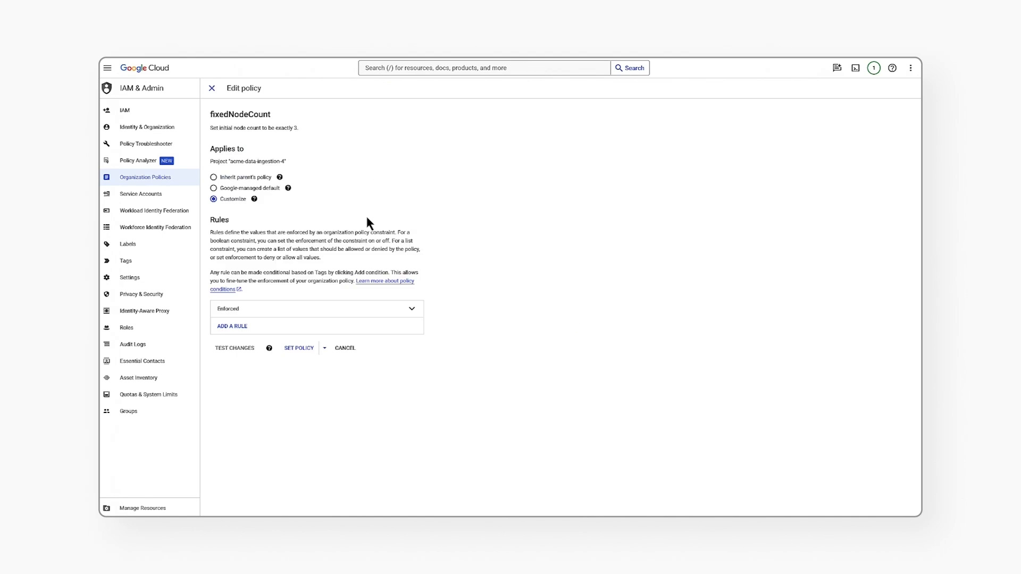
click(316, 309)
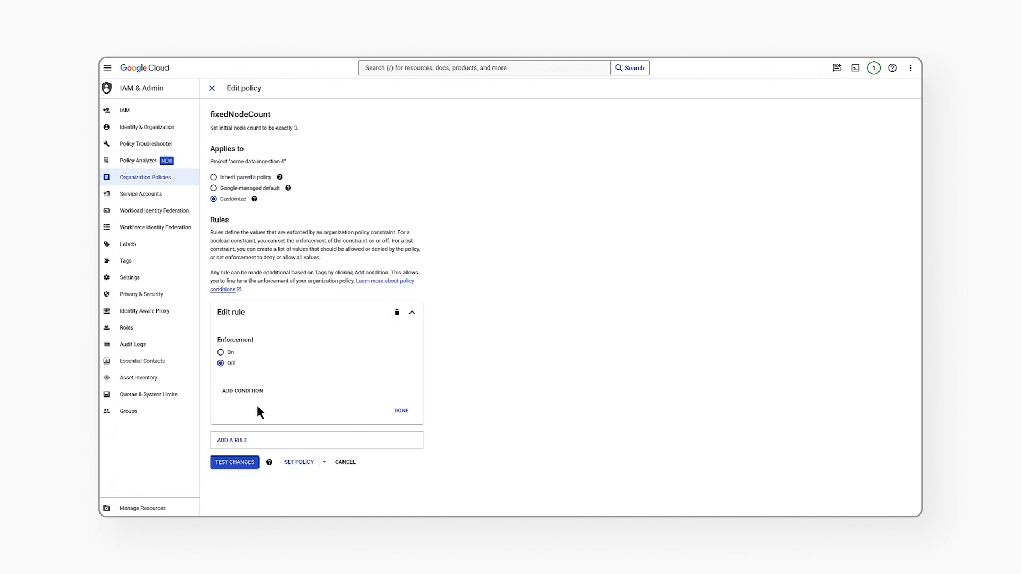
click(401, 411)
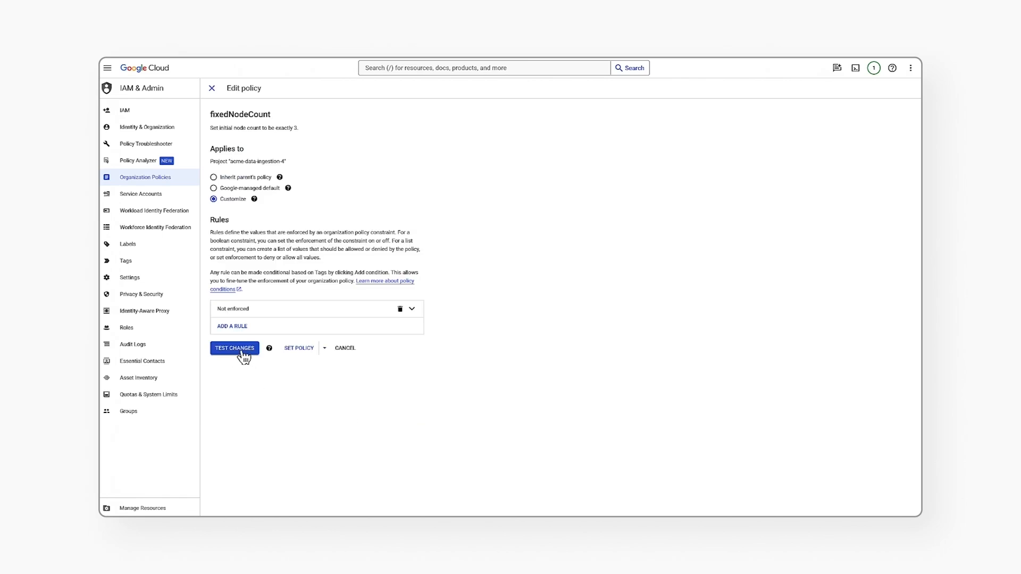
click(234, 348)
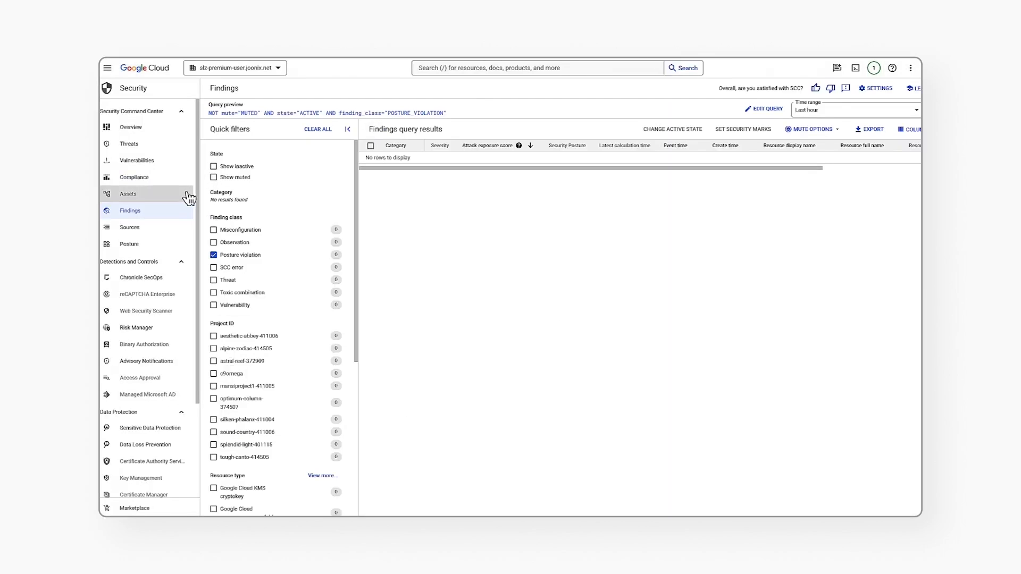
mouse_move(155, 216)
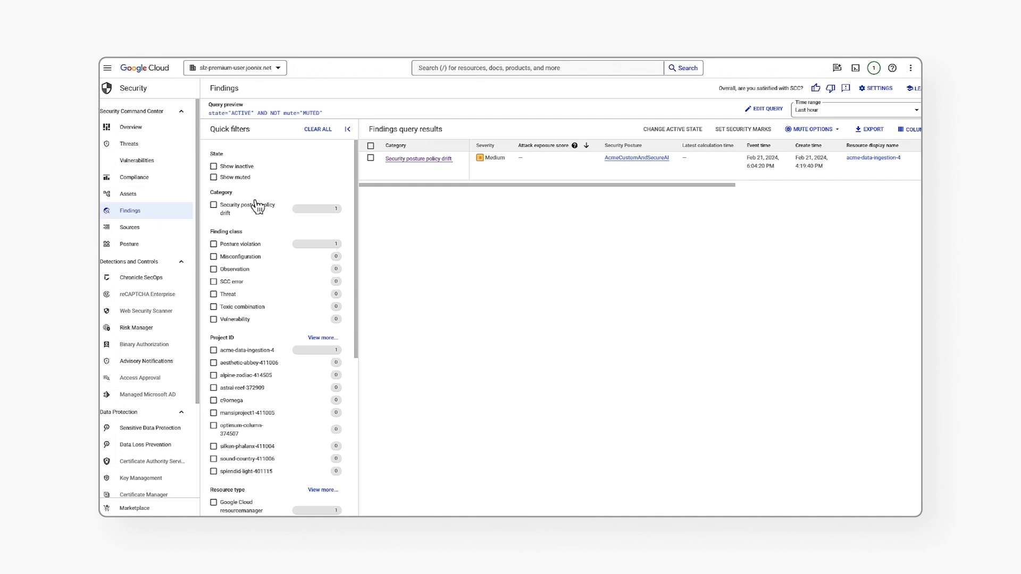
mouse_move(242, 252)
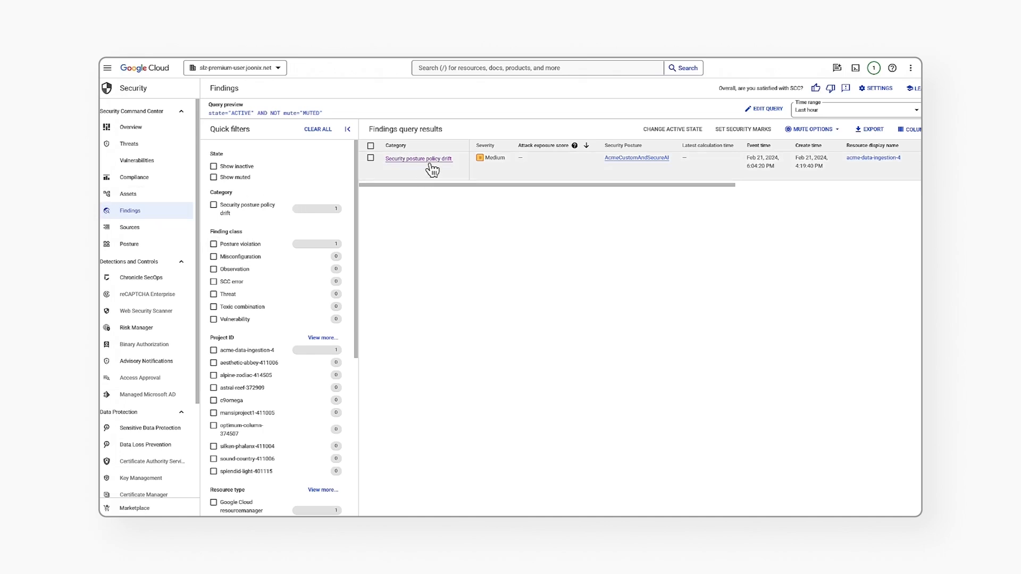
View the Security posture policy drift finding for acme-data-ingestion-4 showing expected true versus detected false.
scroll(right, 3)
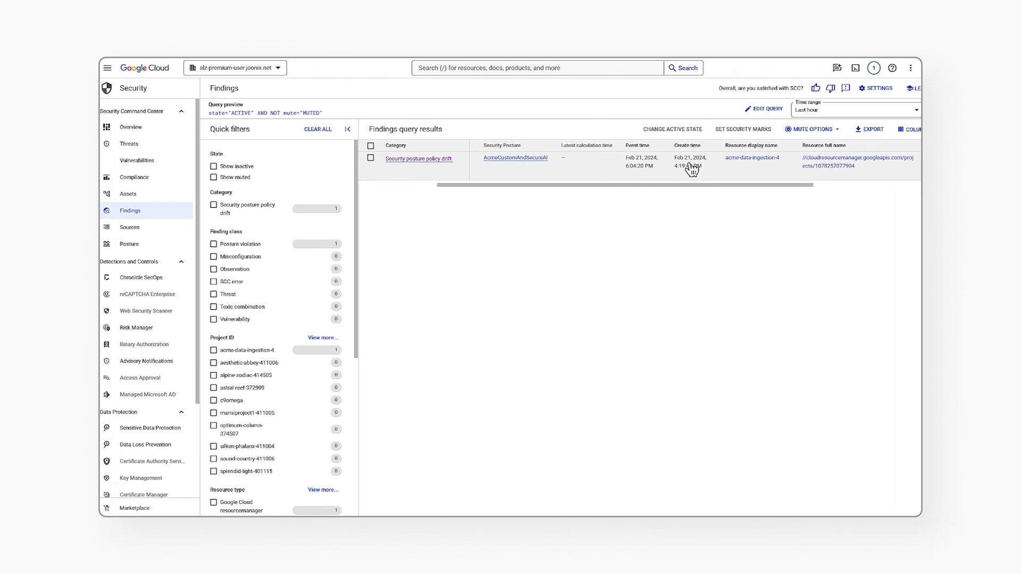
click(515, 158)
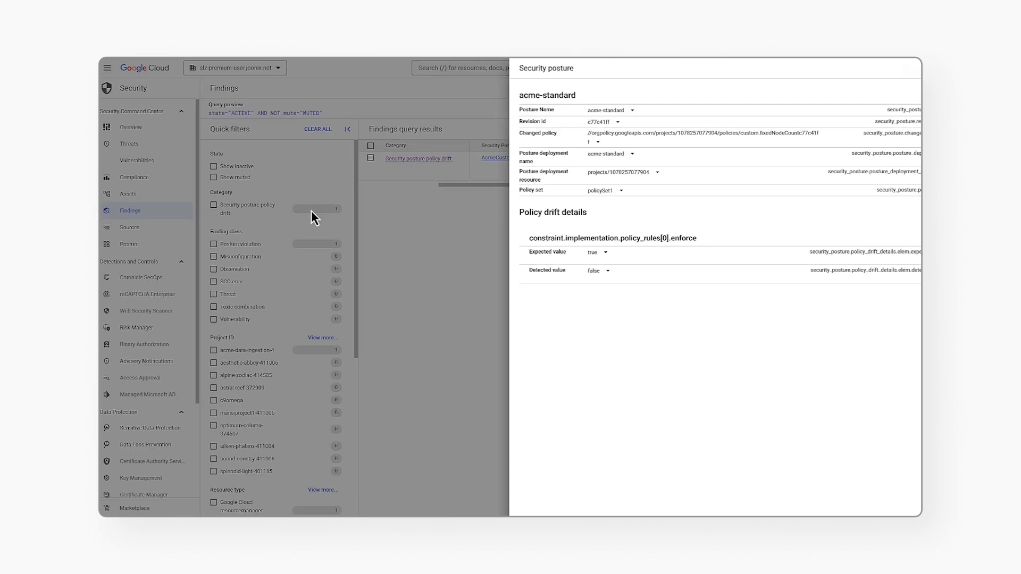
mouse_move(233, 94)
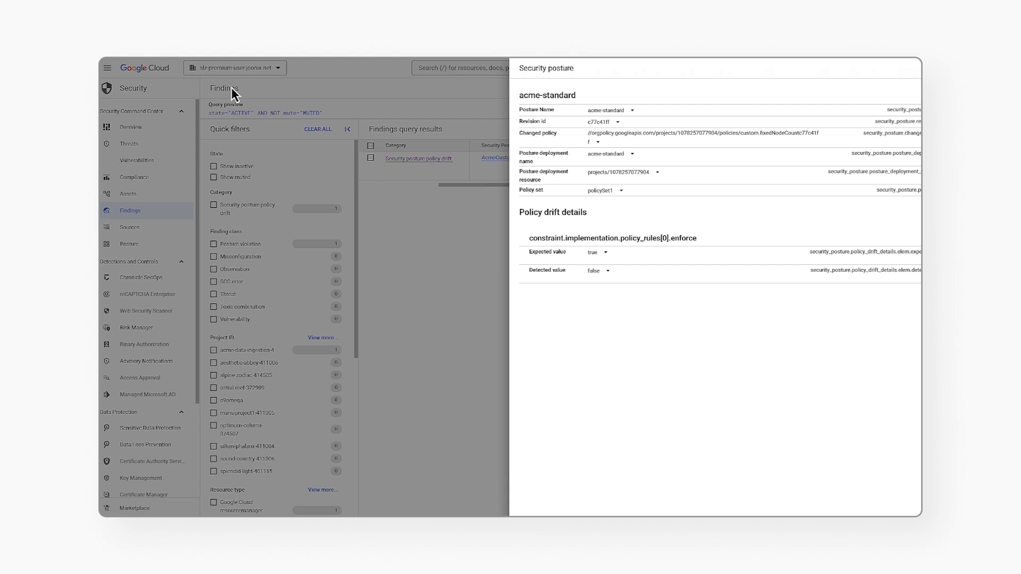
mouse_move(236, 95)
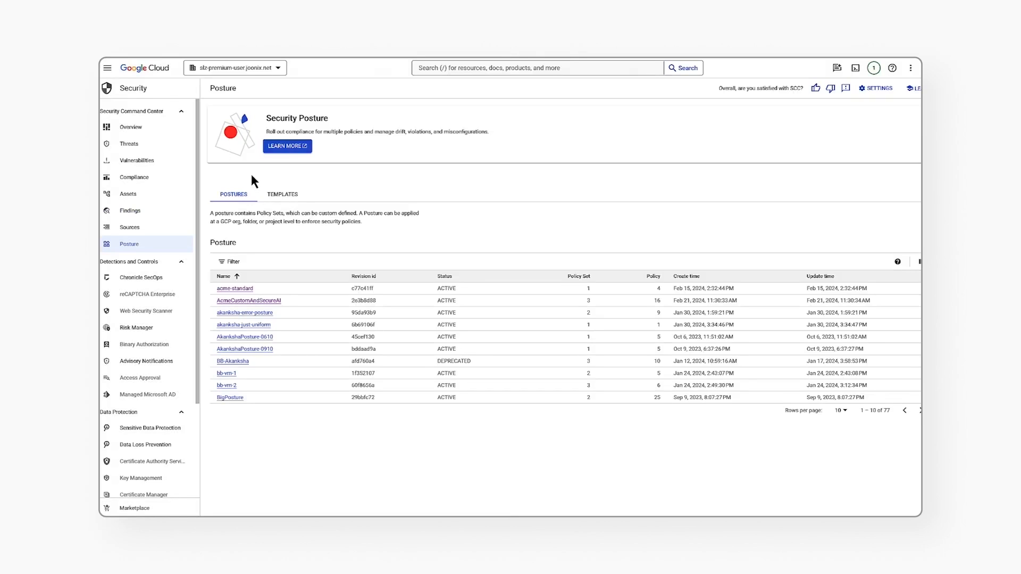
Return to the Security Posture templates list with secure_ai_essential and vpcsc_extended.
click(283, 194)
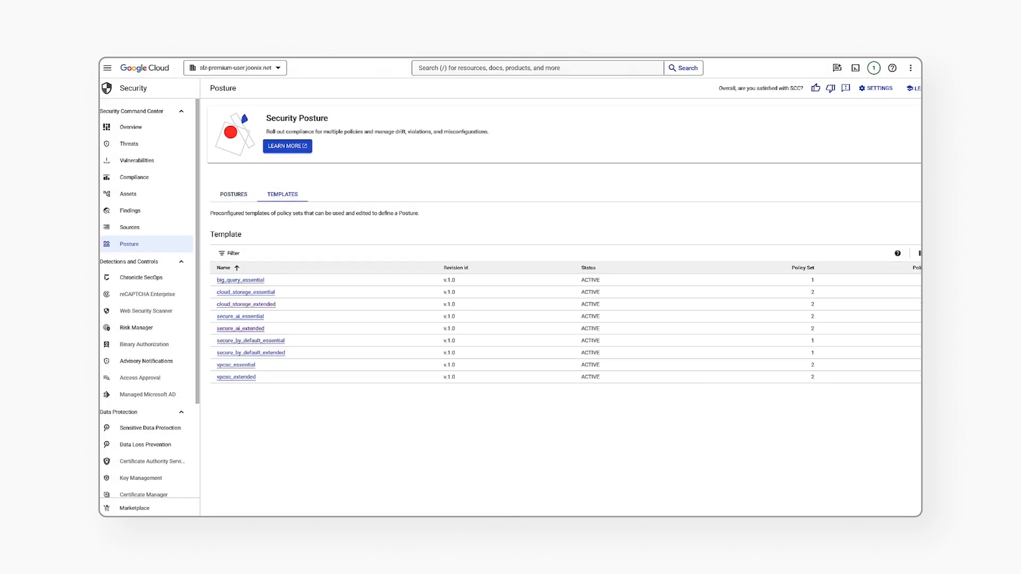